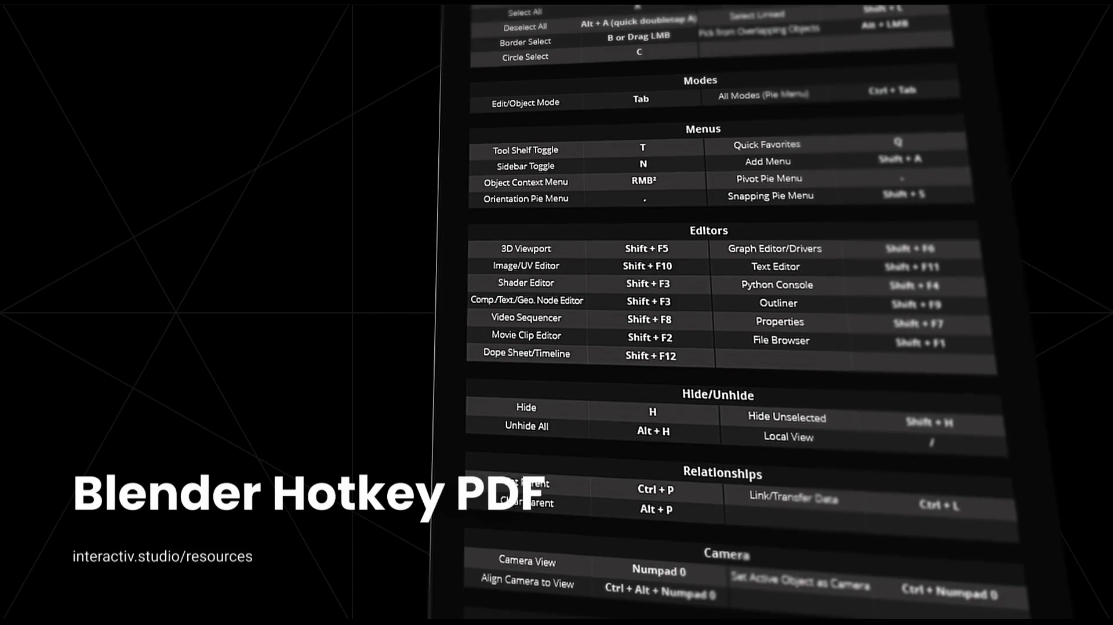
# Step: Scroll down in the Blender window before adding a new light to the scene
pyautogui.scroll(-3)
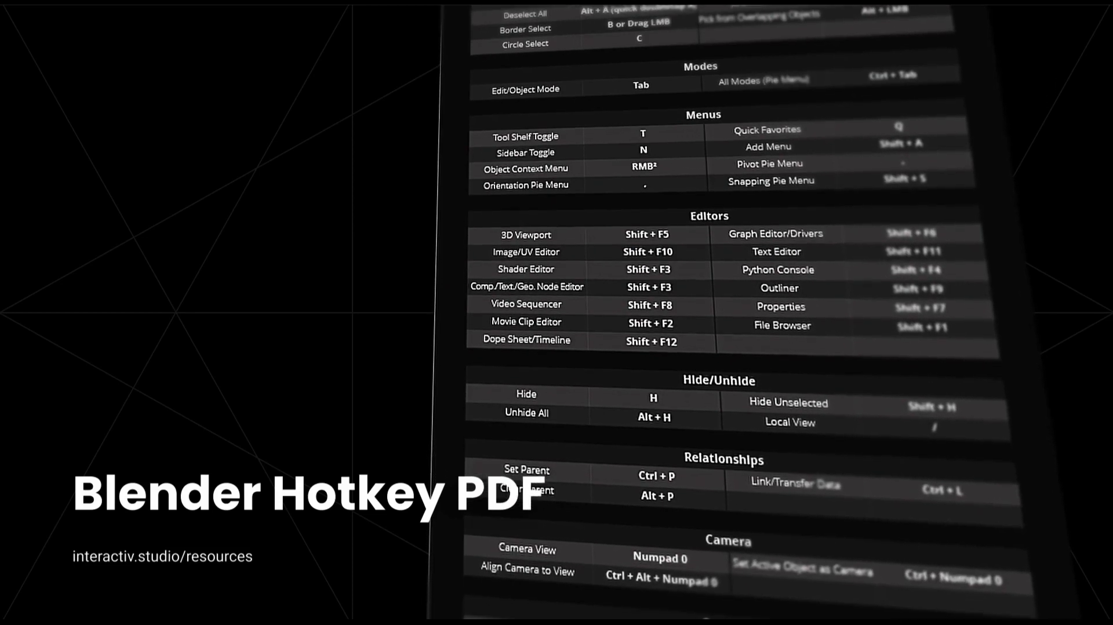
pyautogui.scroll(-3)
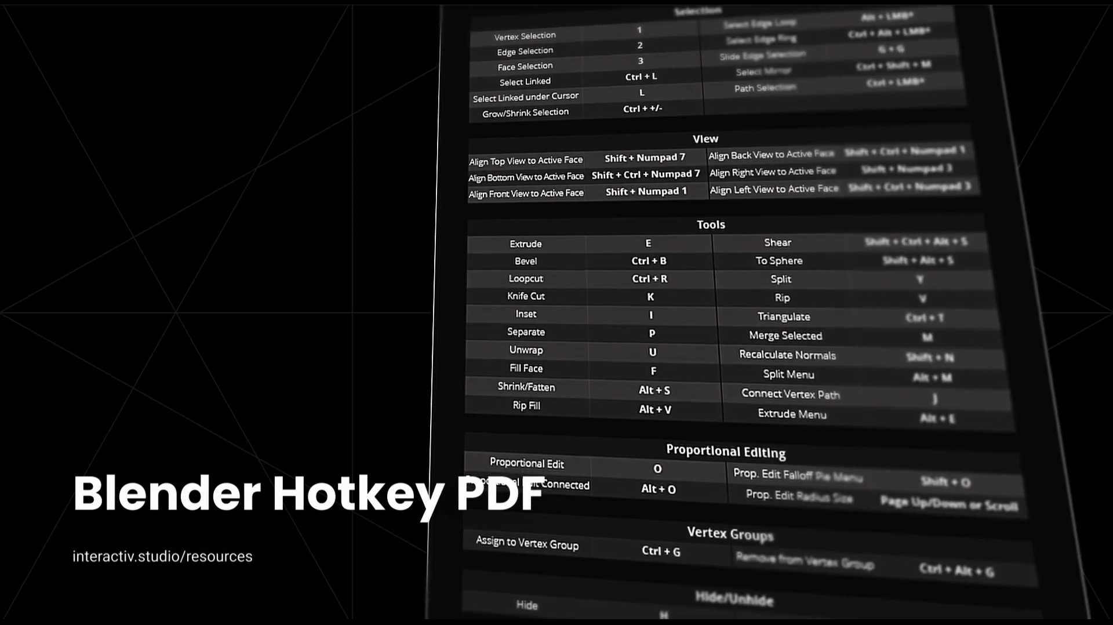
pyautogui.scroll(-3)
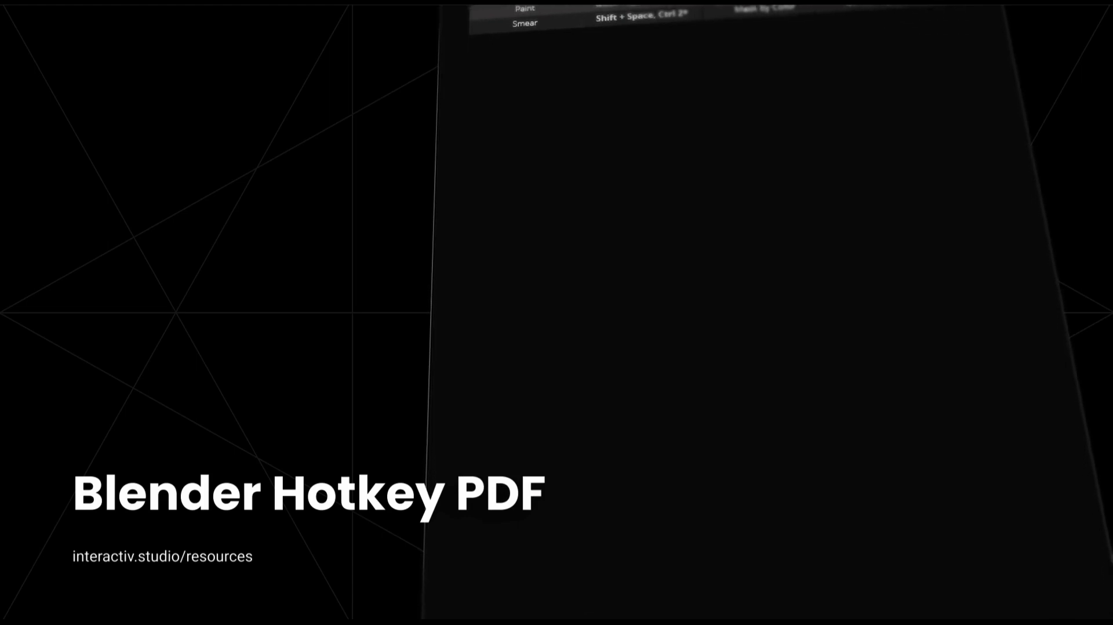
pyautogui.scroll(-3)
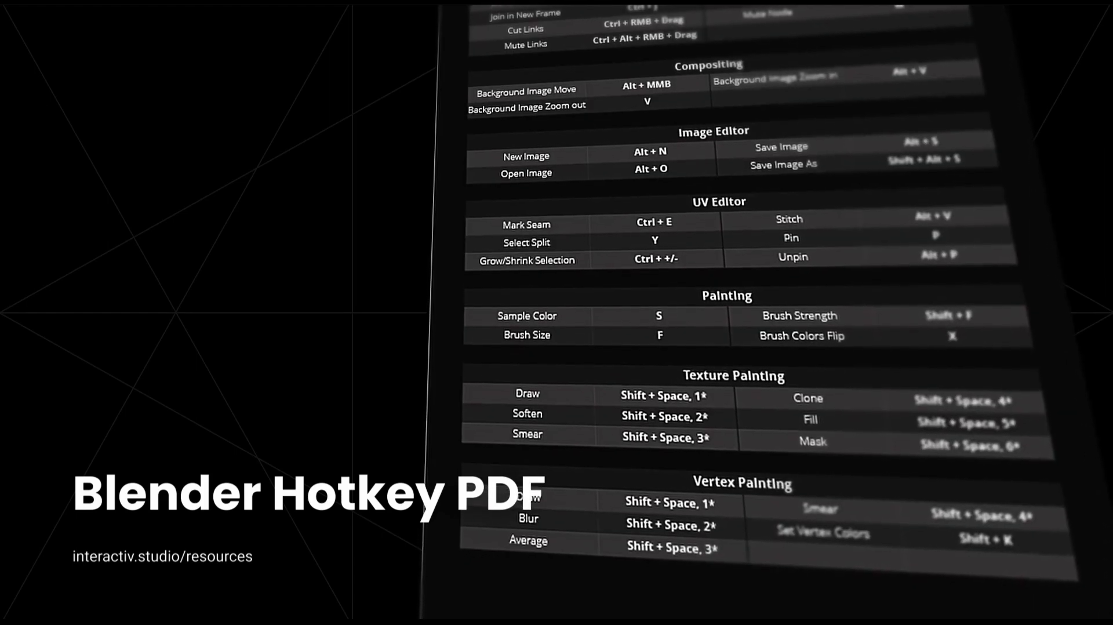
pyautogui.scroll(-3)
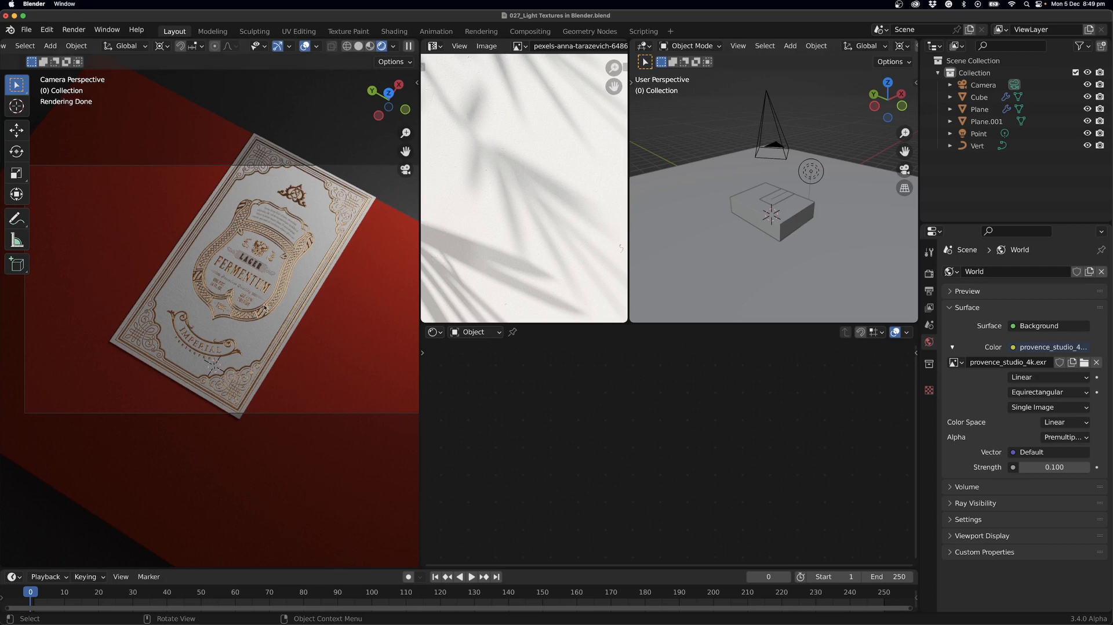
pyautogui.moveTo(327, 233)
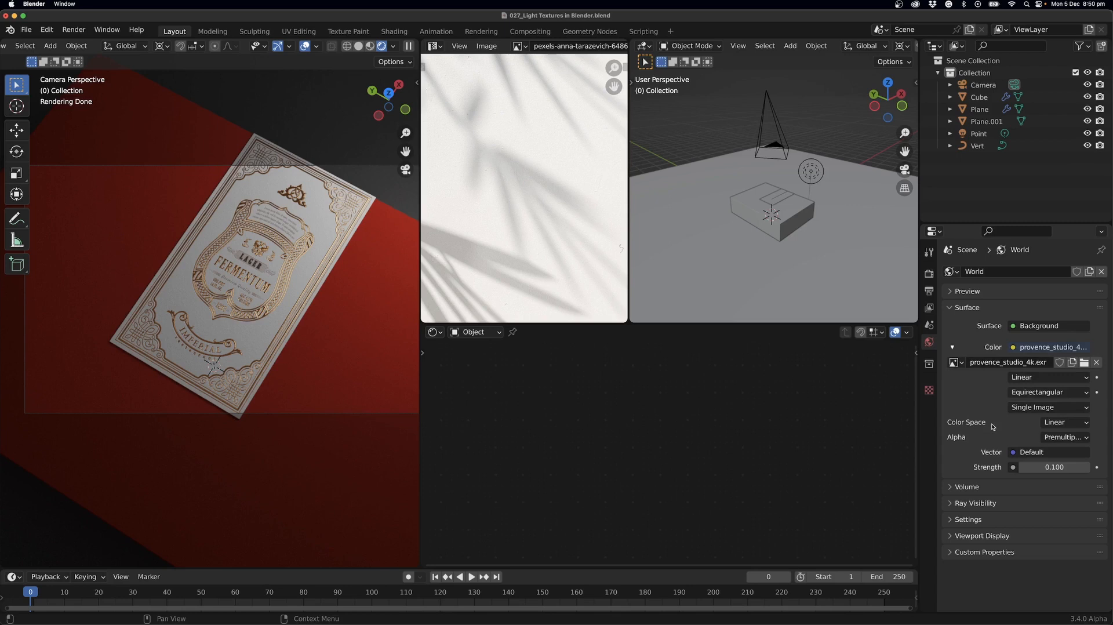
pyautogui.moveTo(1055, 467)
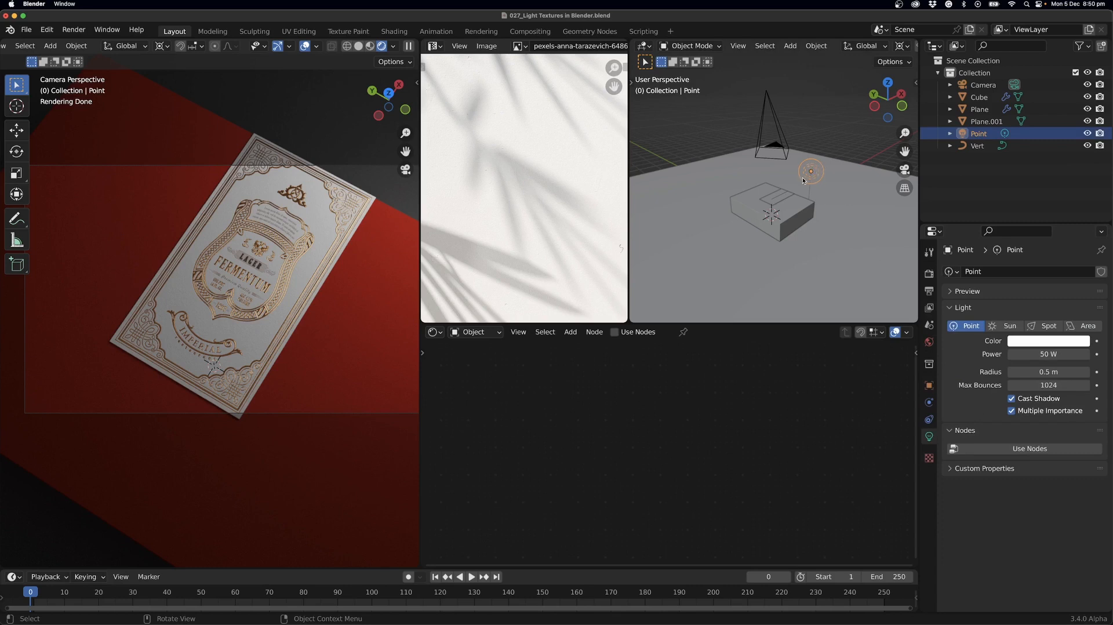
pyautogui.moveTo(757, 215)
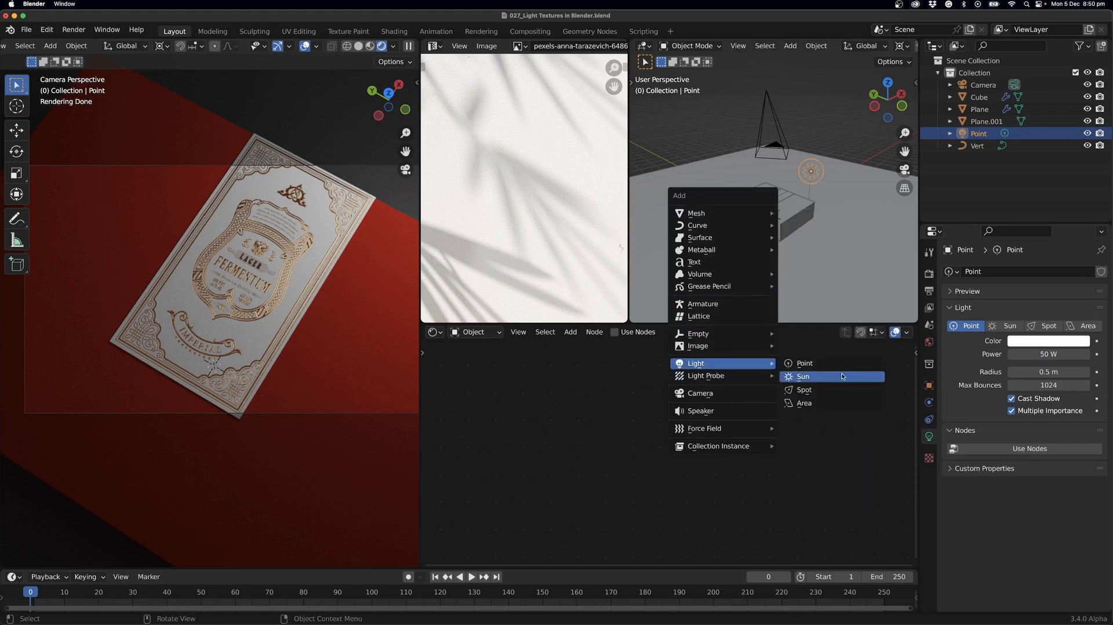
# Step: Add an Area light from the Add menu and enable Use Nodes for it
pyautogui.click(805, 403)
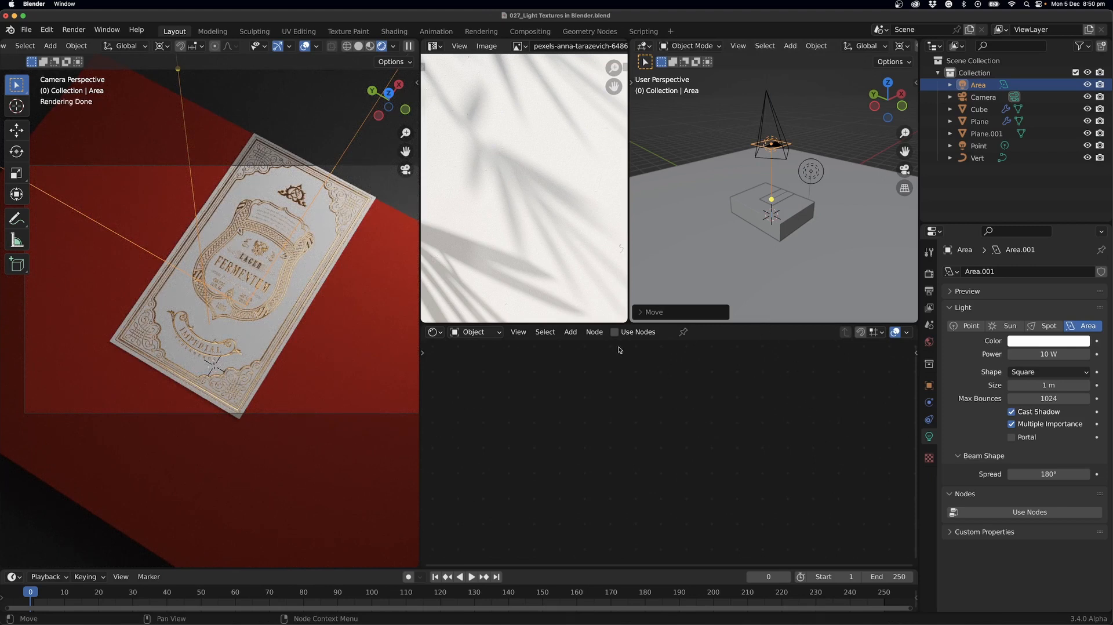
pyautogui.click(613, 331)
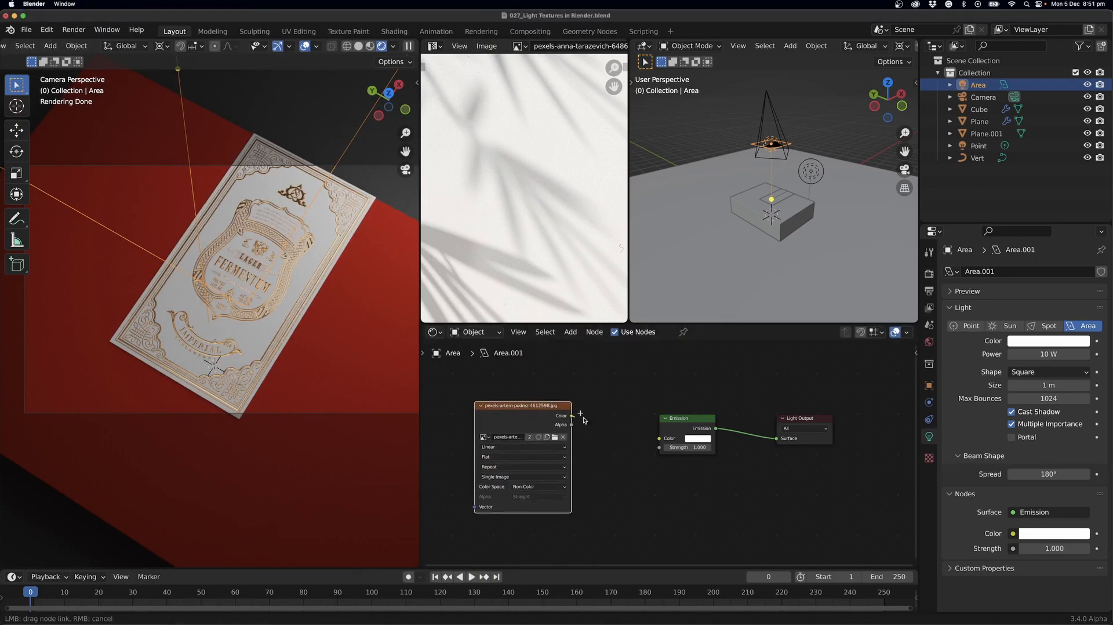
# Step: Link Image Texture Color to Emission Strength and Geometry Parametric to the image Vector
pyautogui.moveTo(572, 416); pyautogui.dragTo(657, 448)
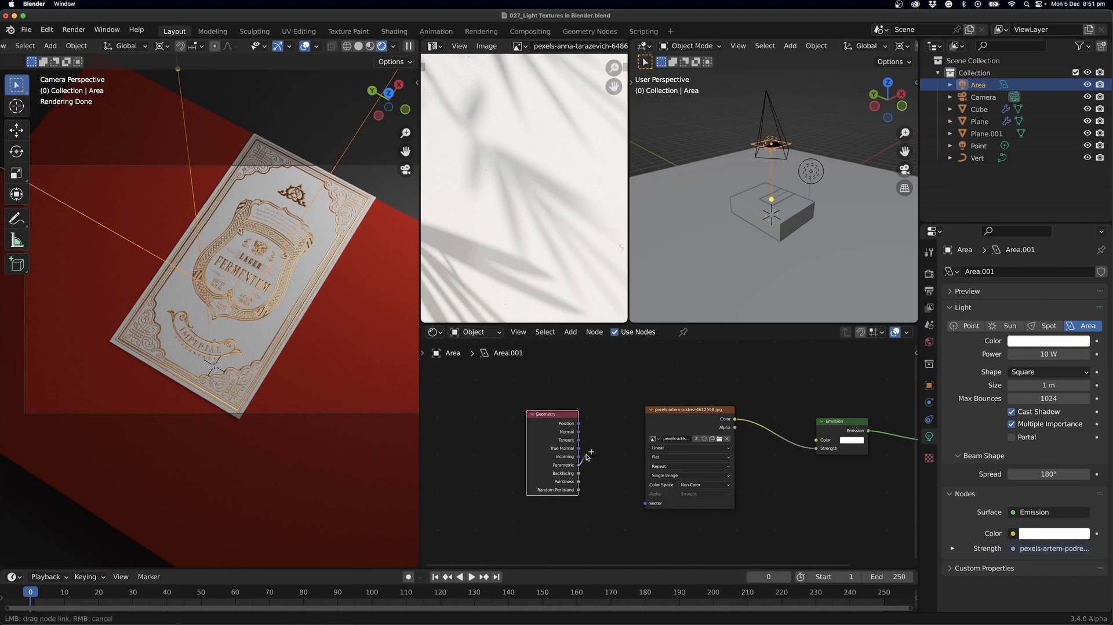
pyautogui.moveTo(579, 456); pyautogui.dragTo(645, 506)
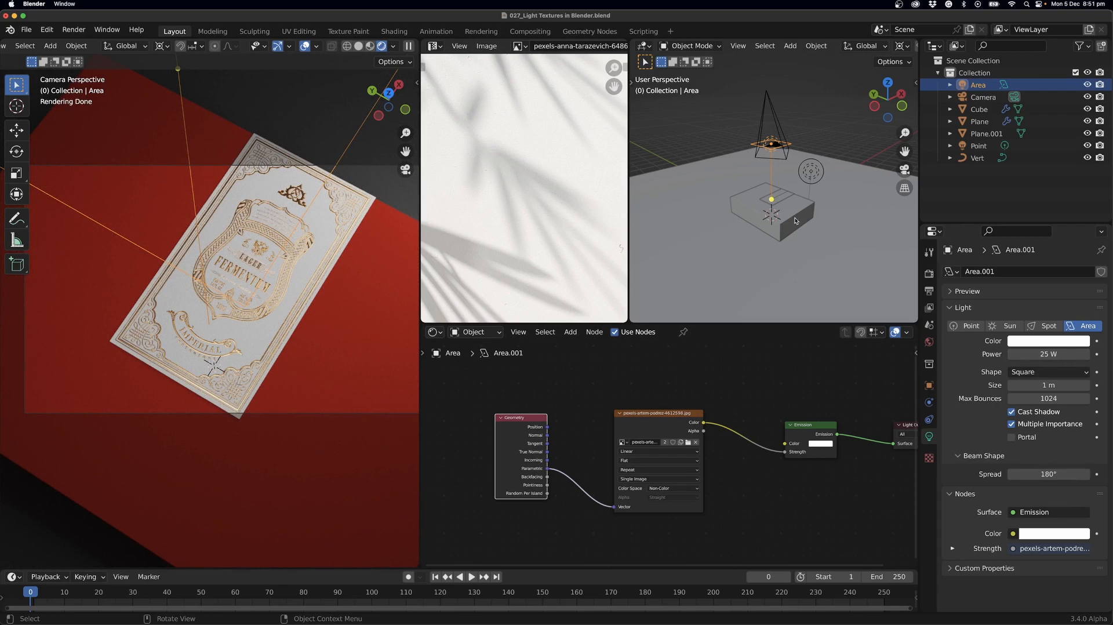
# Step: Set the area light's Beam Shape Spread to 2°
pyautogui.doubleClick(1047, 474)
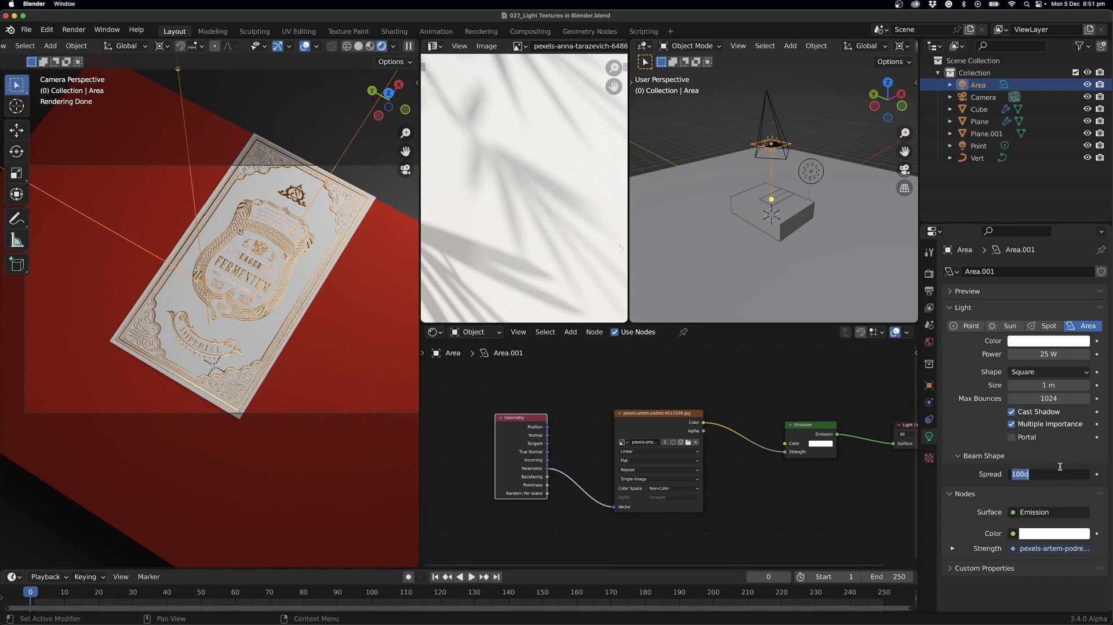
pyautogui.write('2°')
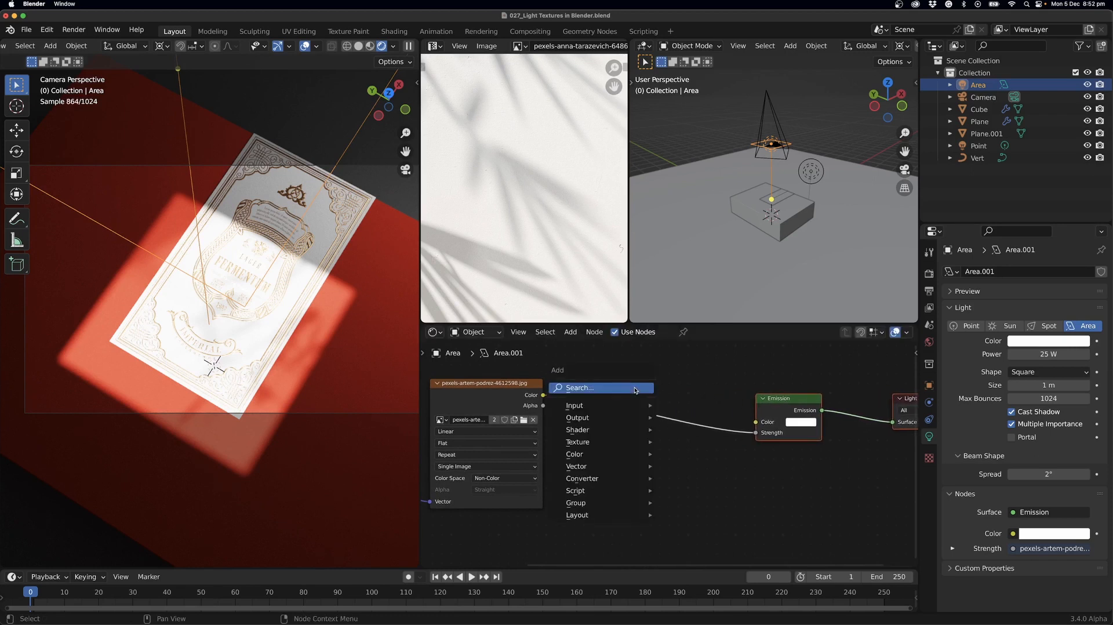
# Step: Insert a ColorRamp on the image-to-strength link and pull its black and white stops together
pyautogui.write('co')
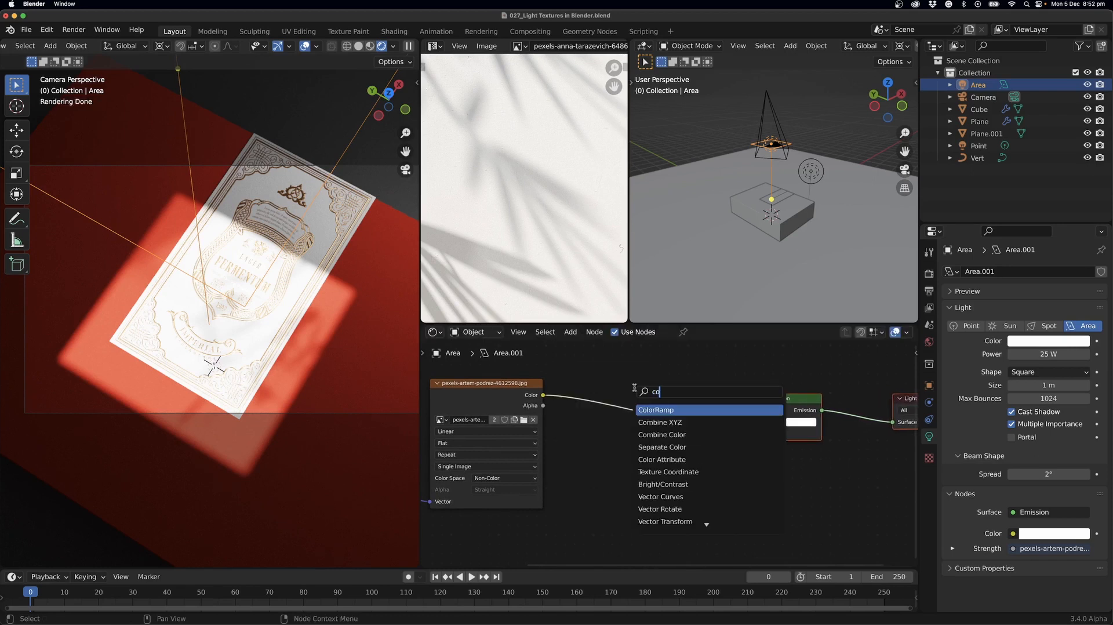
pyautogui.click(654, 410)
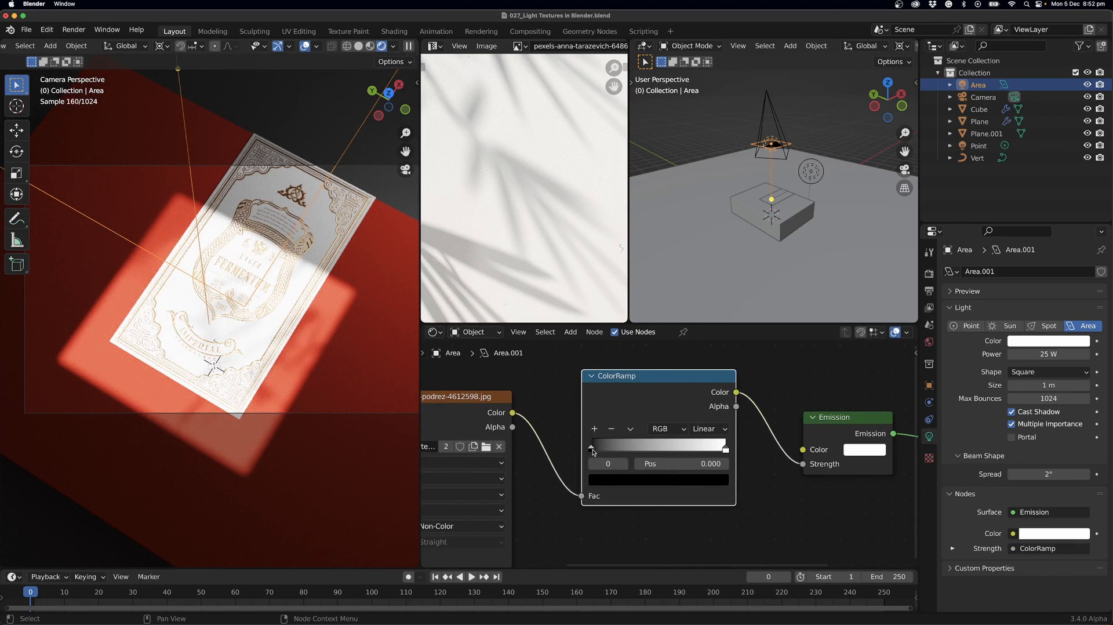
pyautogui.moveTo(592, 445); pyautogui.dragTo(662, 445)
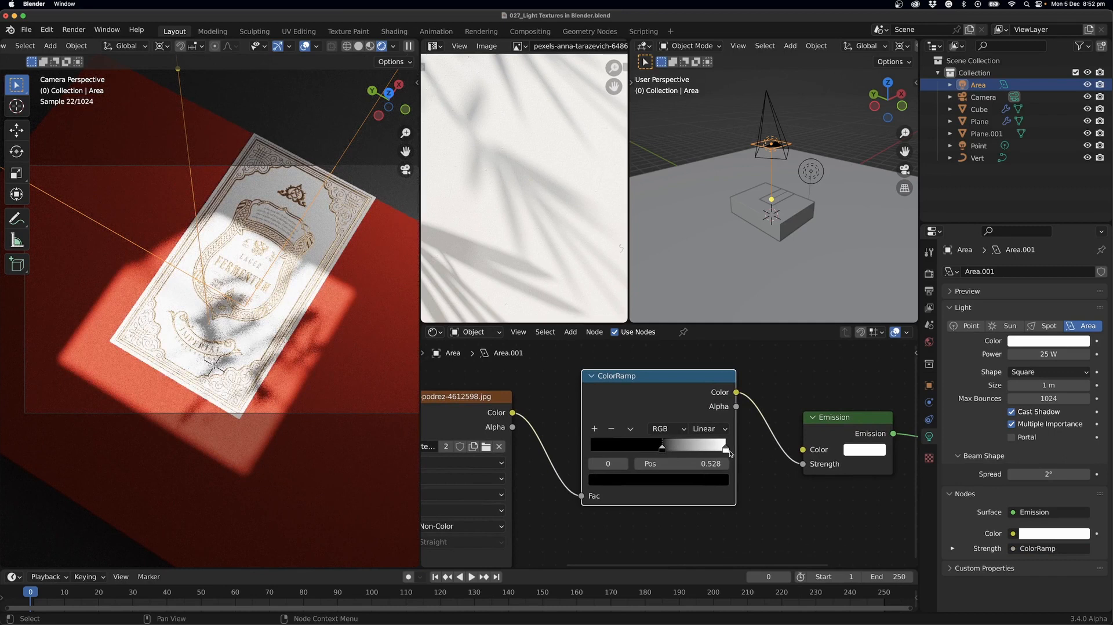
pyautogui.moveTo(664, 446); pyautogui.dragTo(702, 445)
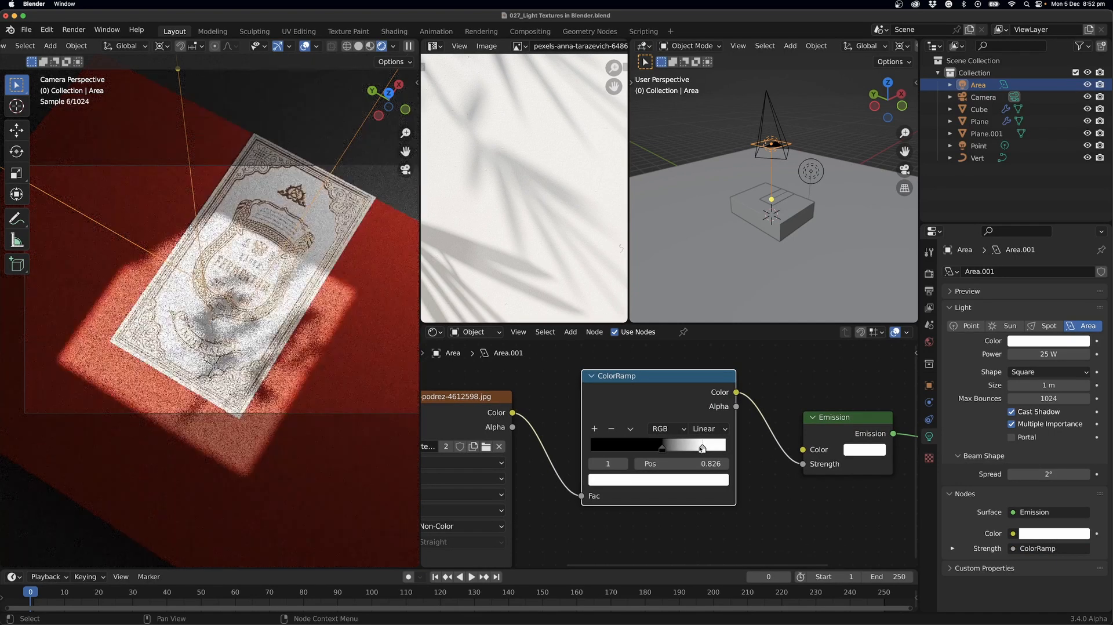
pyautogui.moveTo(702, 447); pyautogui.dragTo(705, 447)
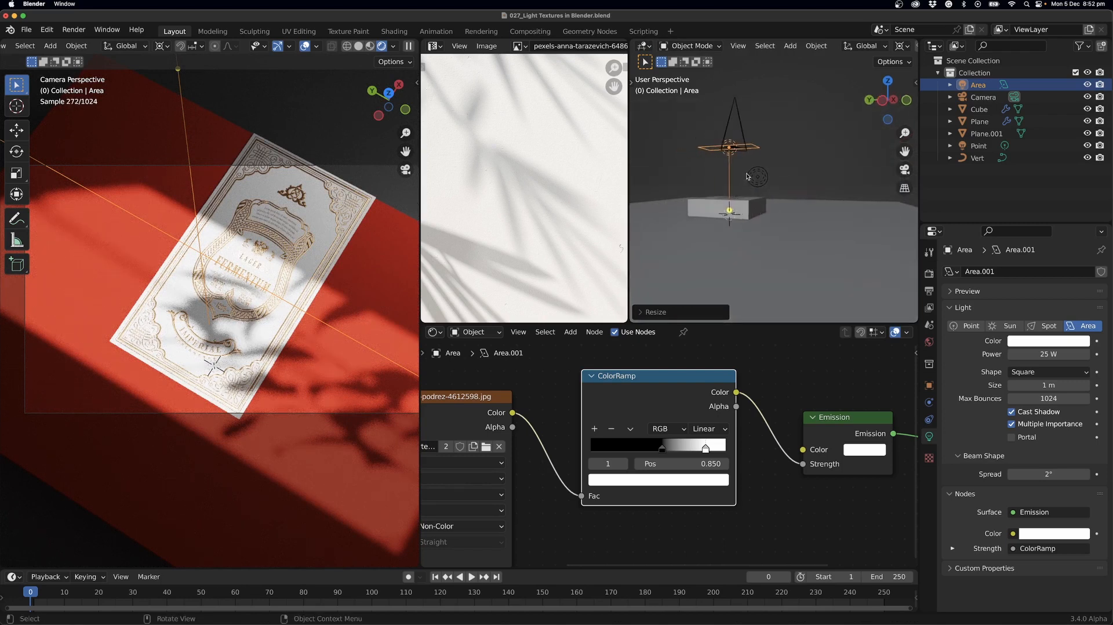
# Step: Move the area light beside the label so leaf shadows cover it, then orbit to check
pyautogui.press('shift+s')
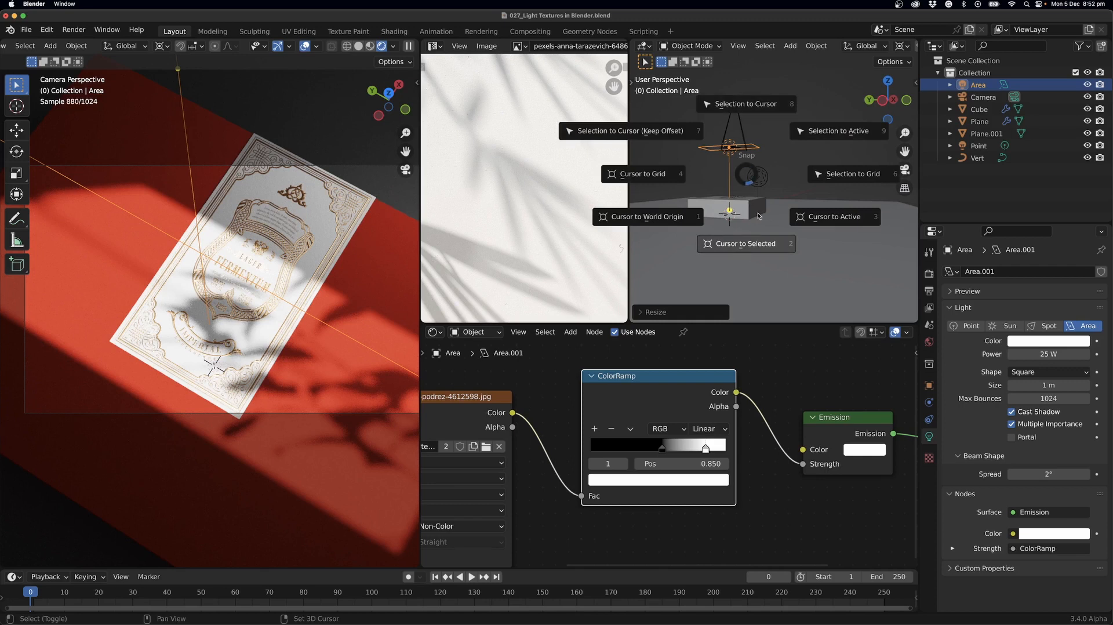
pyautogui.moveTo(654, 220)
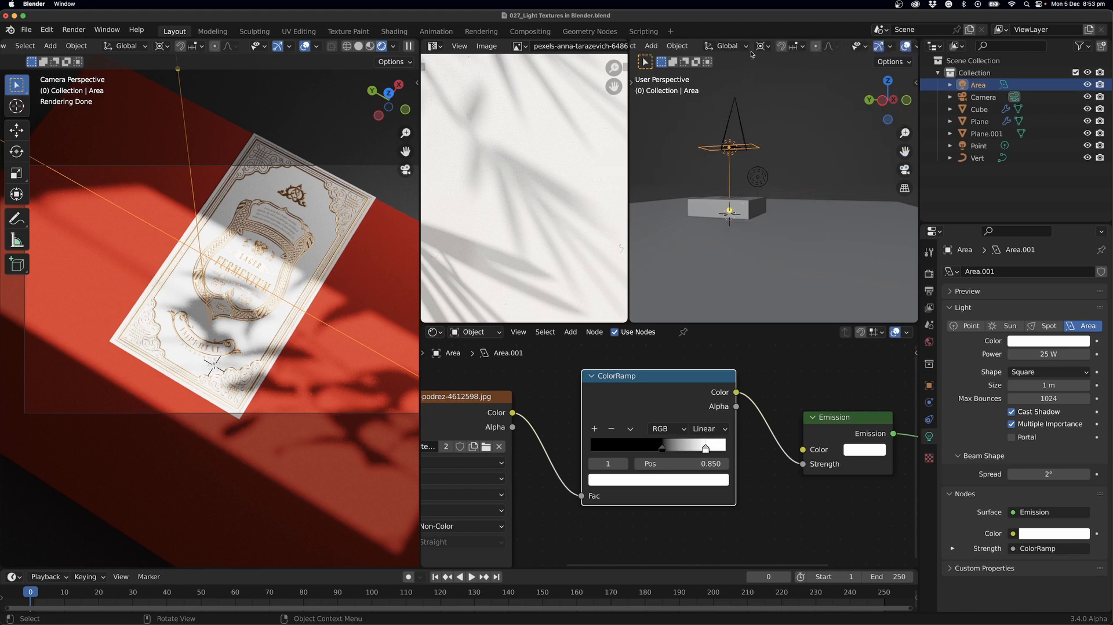
pyautogui.click(761, 45)
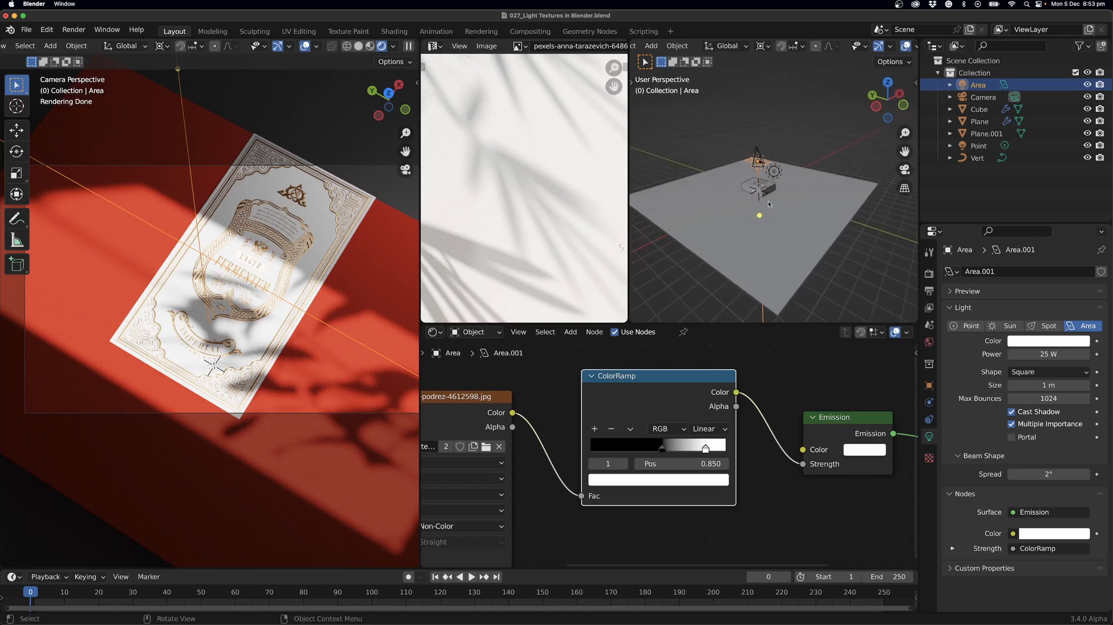
pyautogui.press('r')
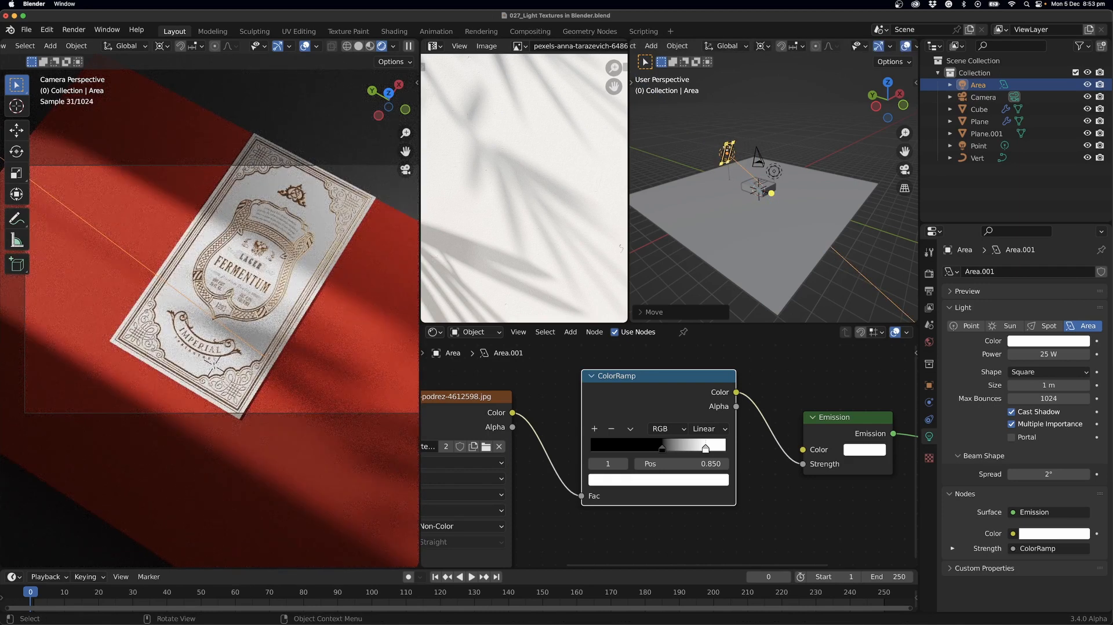
pyautogui.press('r')
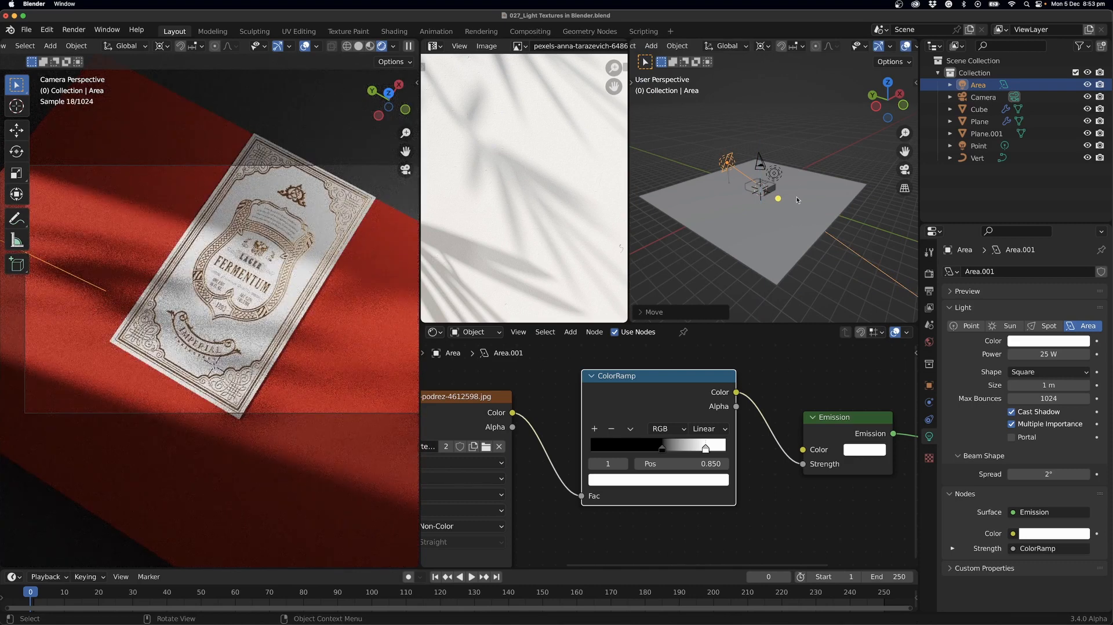
pyautogui.moveTo(779, 198); pyautogui.dragTo(798, 206)
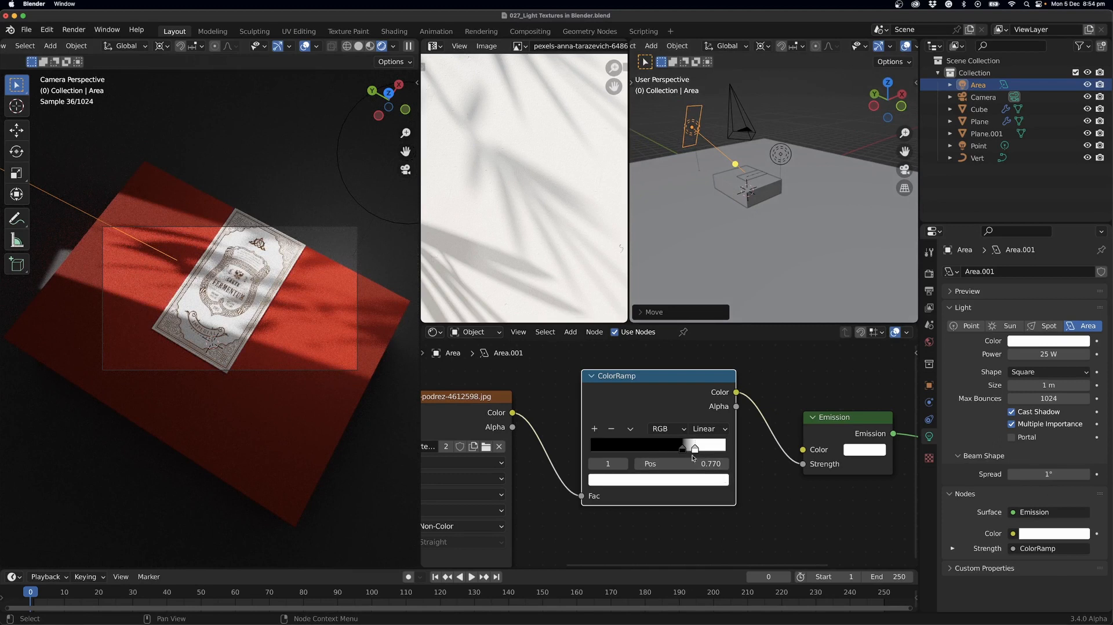
# Step: Set the ramp stop to 0.770, reposition the area light, and set beam spread to 2°
pyautogui.doubleClick(1048, 355)
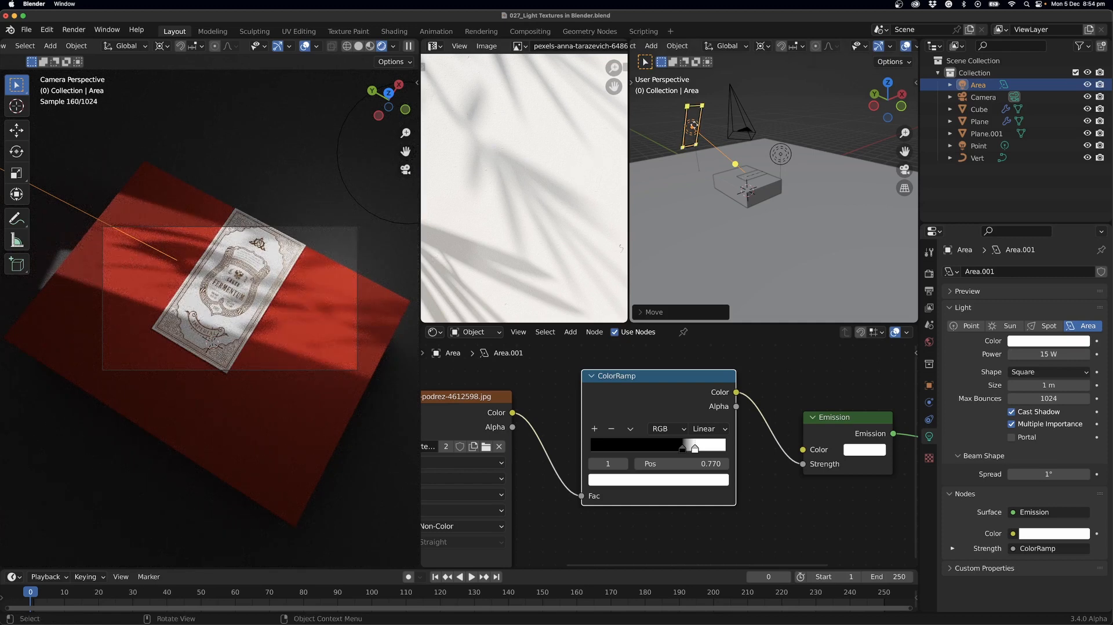
pyautogui.press('s')
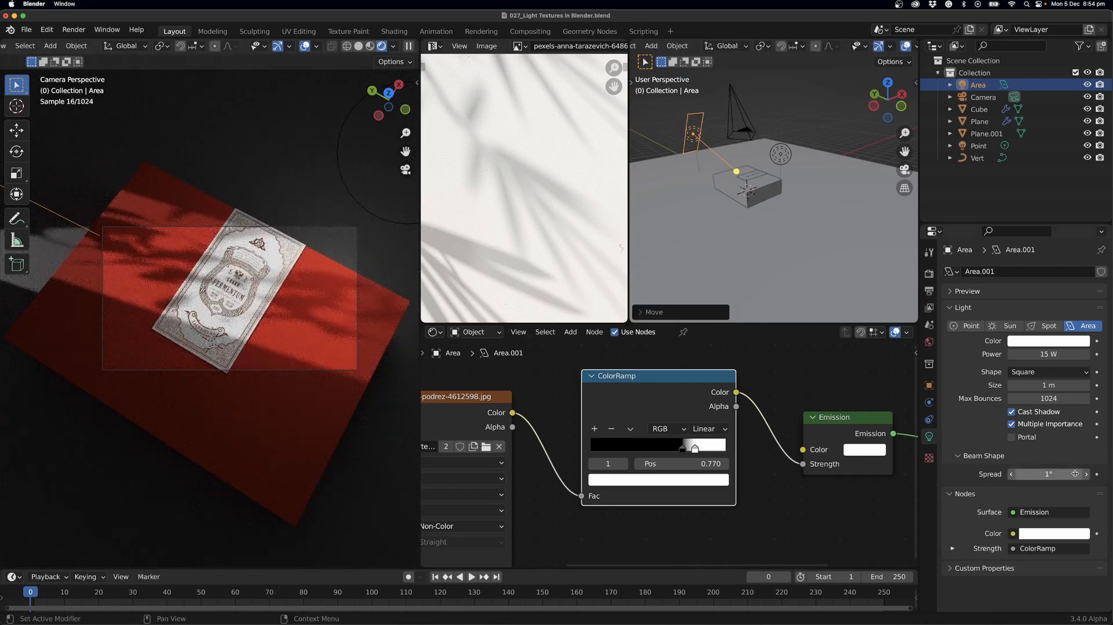
pyautogui.click(1047, 474)
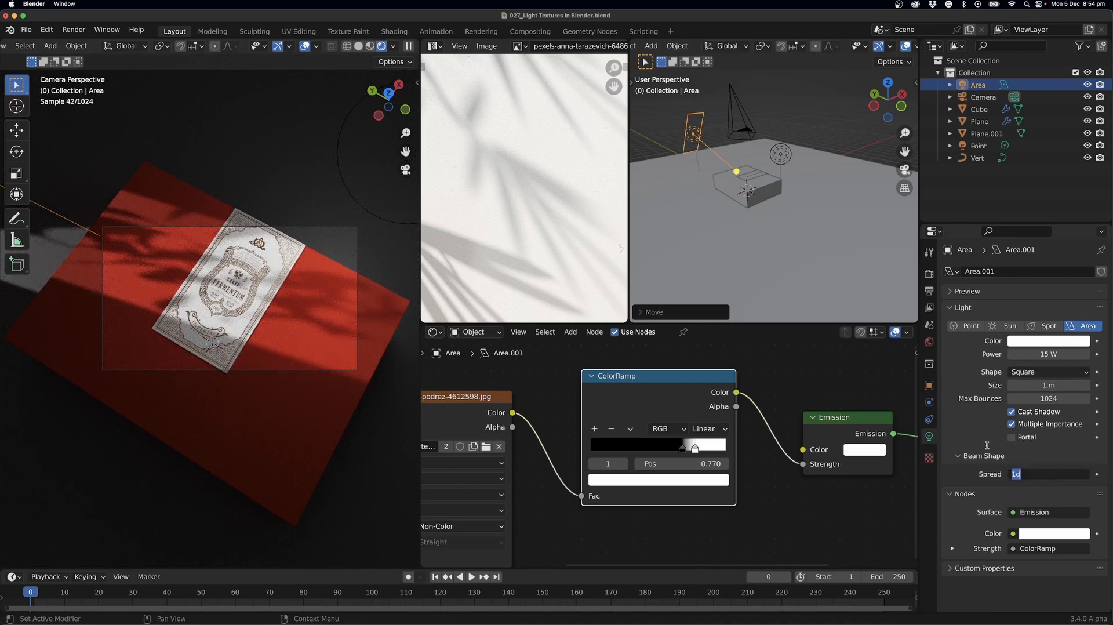
pyautogui.write('2°')
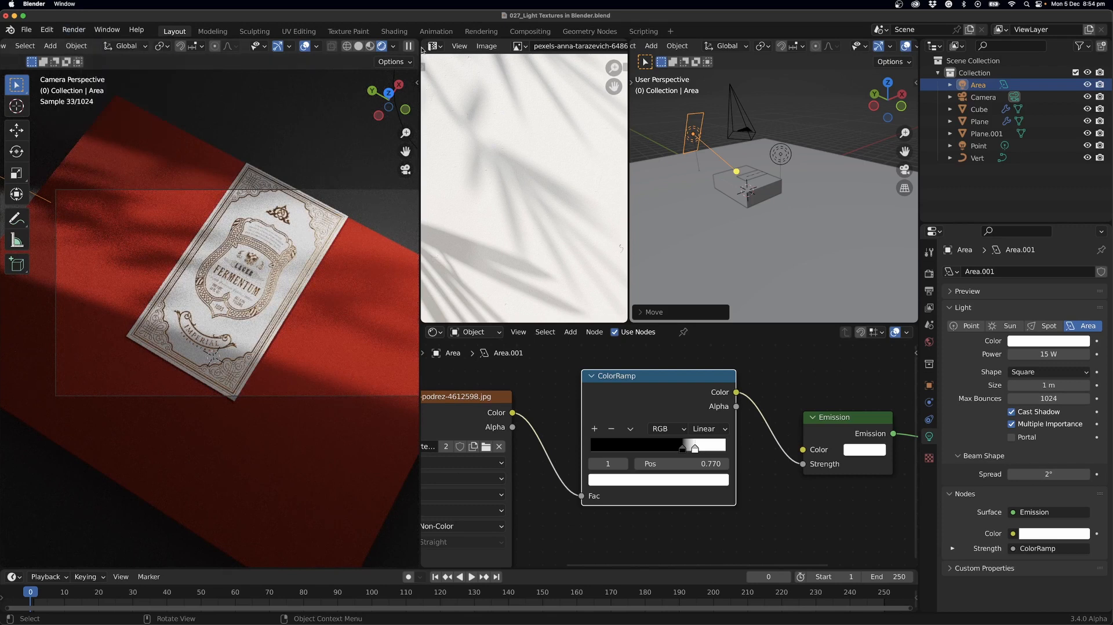
# Step: Start a Render Image, scale the area light, and raise its Power to 20 W
pyautogui.click(73, 29)
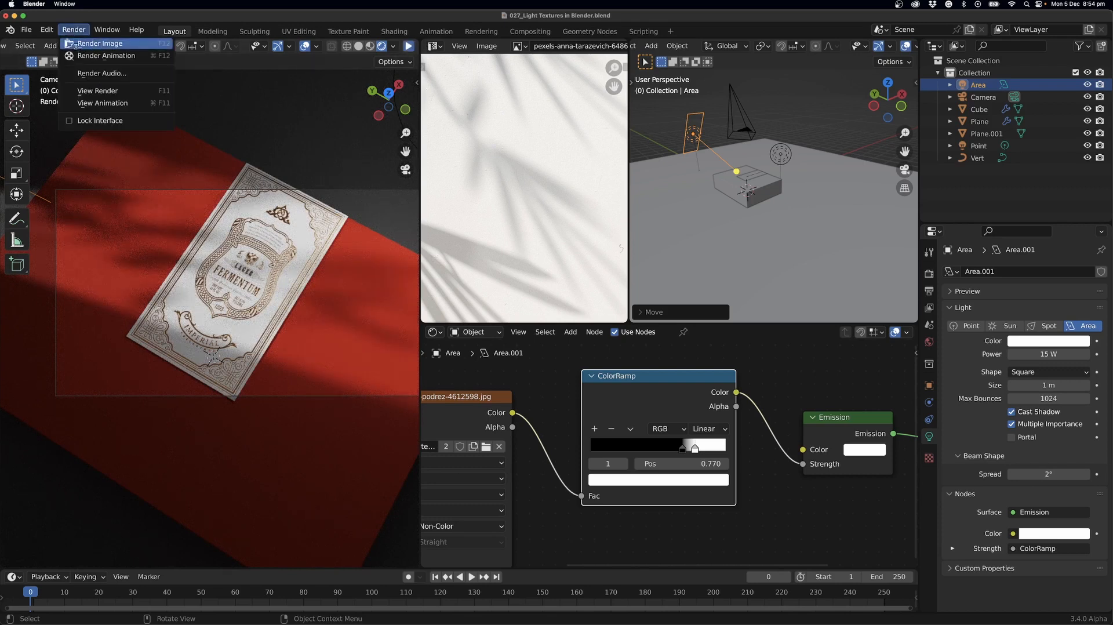
pyautogui.click(101, 43)
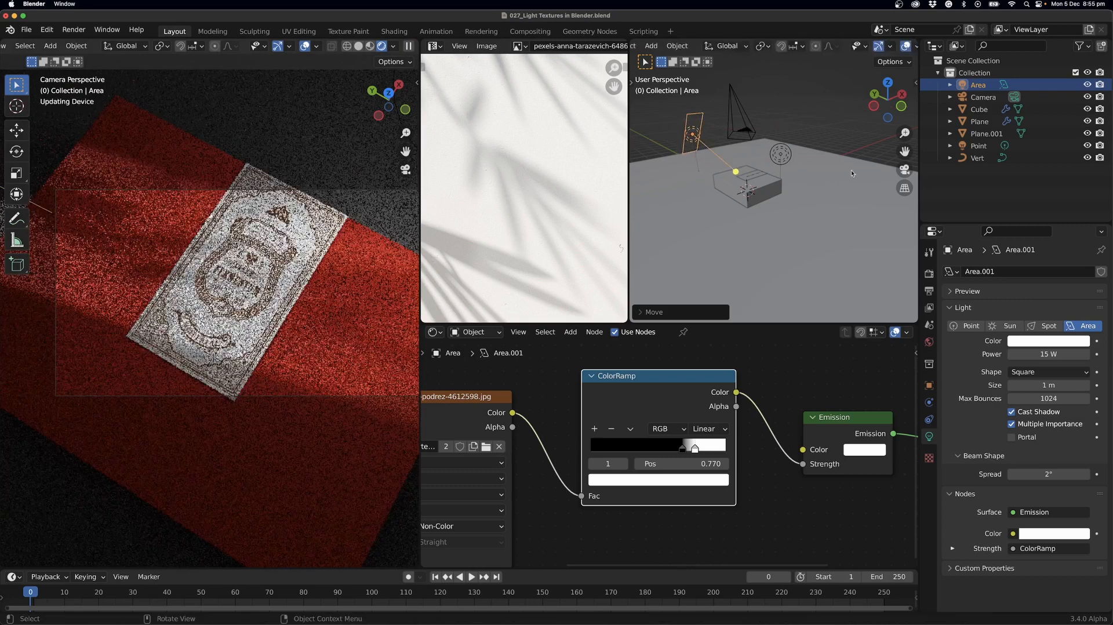
pyautogui.press('s')
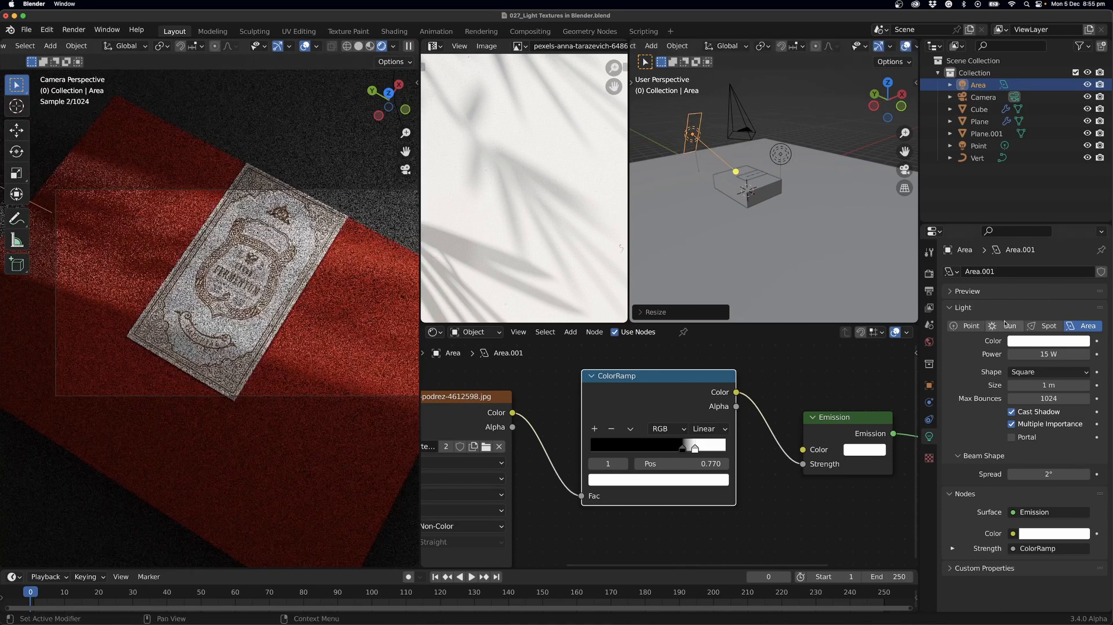
pyautogui.click(1048, 354)
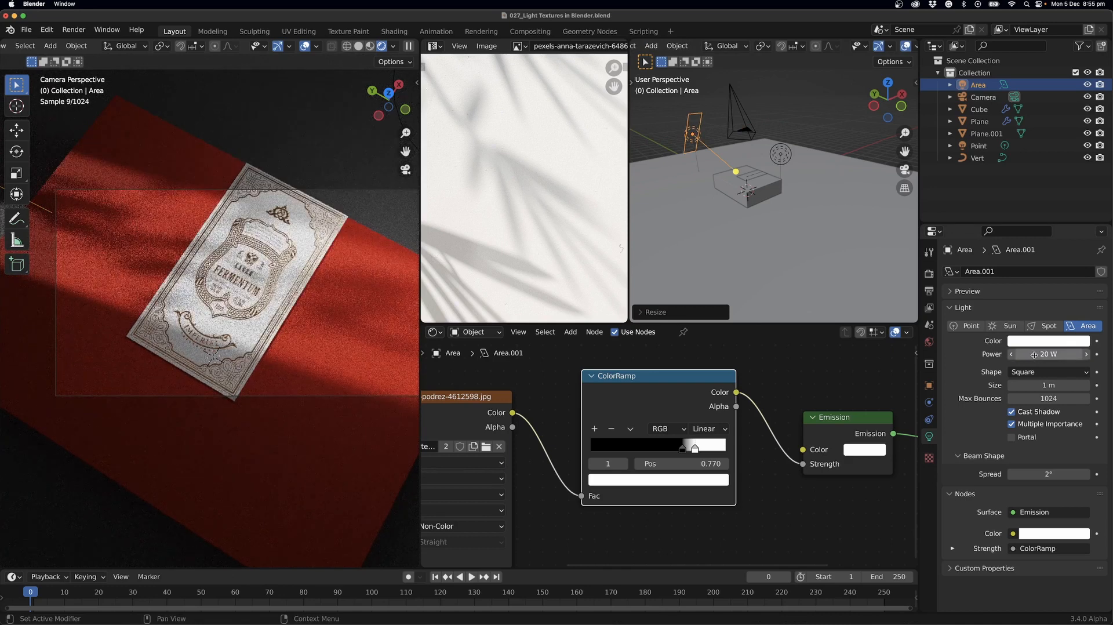
pyautogui.click(1048, 354)
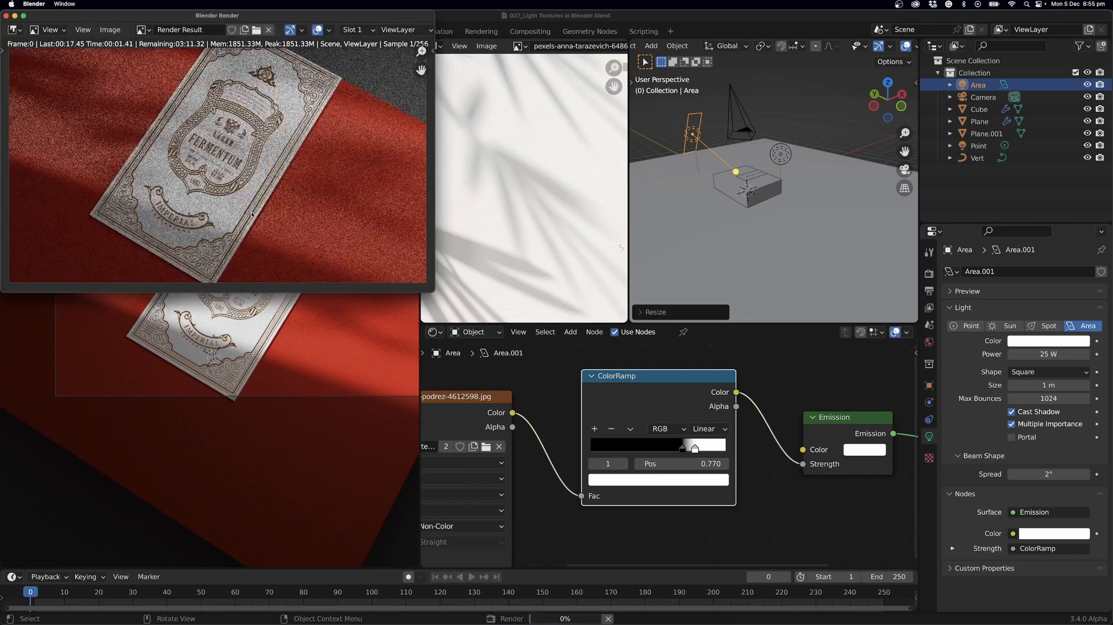
# Step: Use the Image menu in the finished render window, then close the render window
pyautogui.click(138, 56)
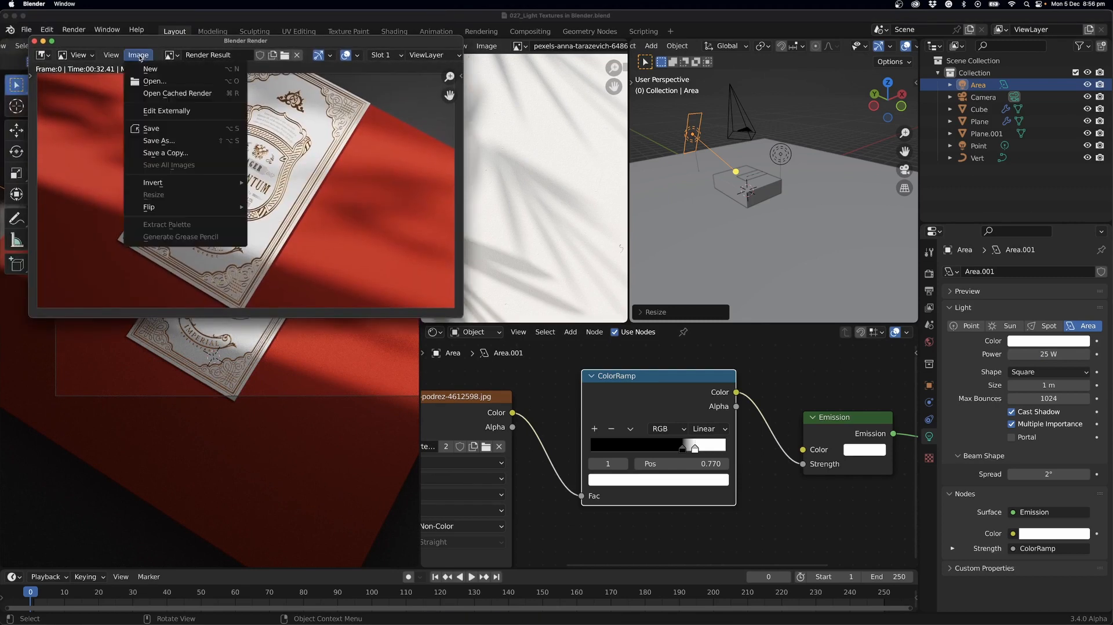
pyautogui.click(158, 140)
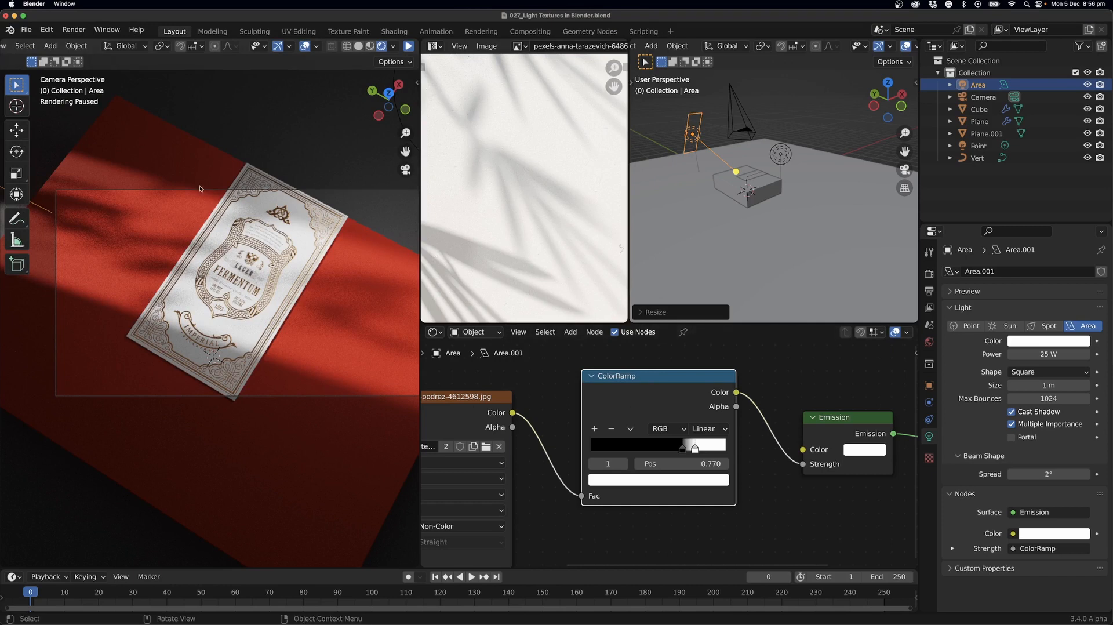
pyautogui.moveTo(245, 262)
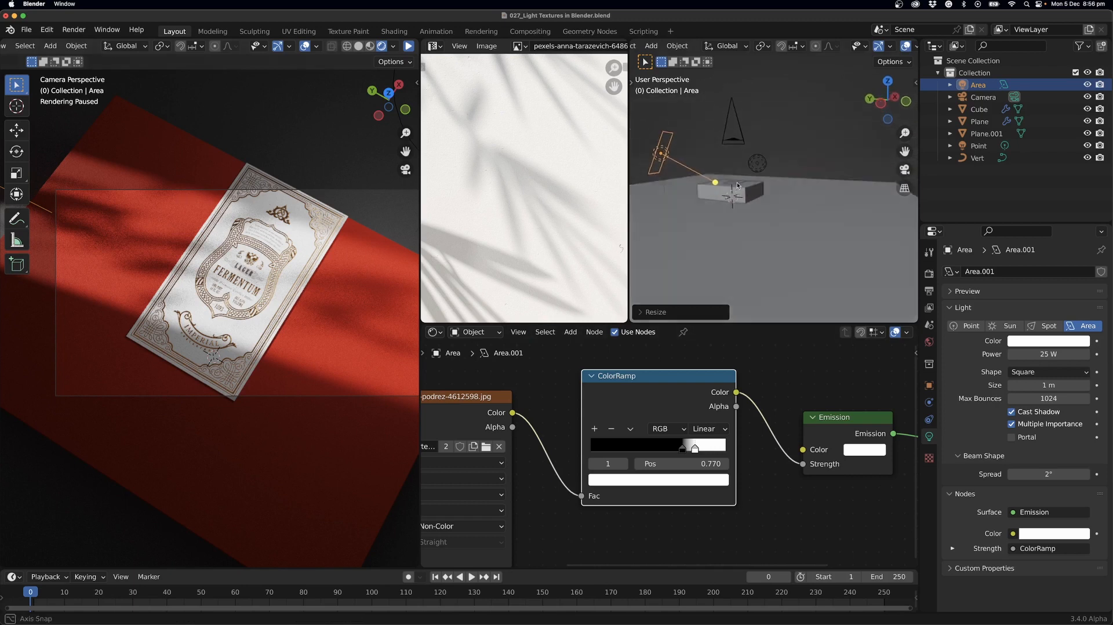
# Step: Select the Point light in the Outliner to show its 50 W, 0.5 m radius settings
pyautogui.click(978, 146)
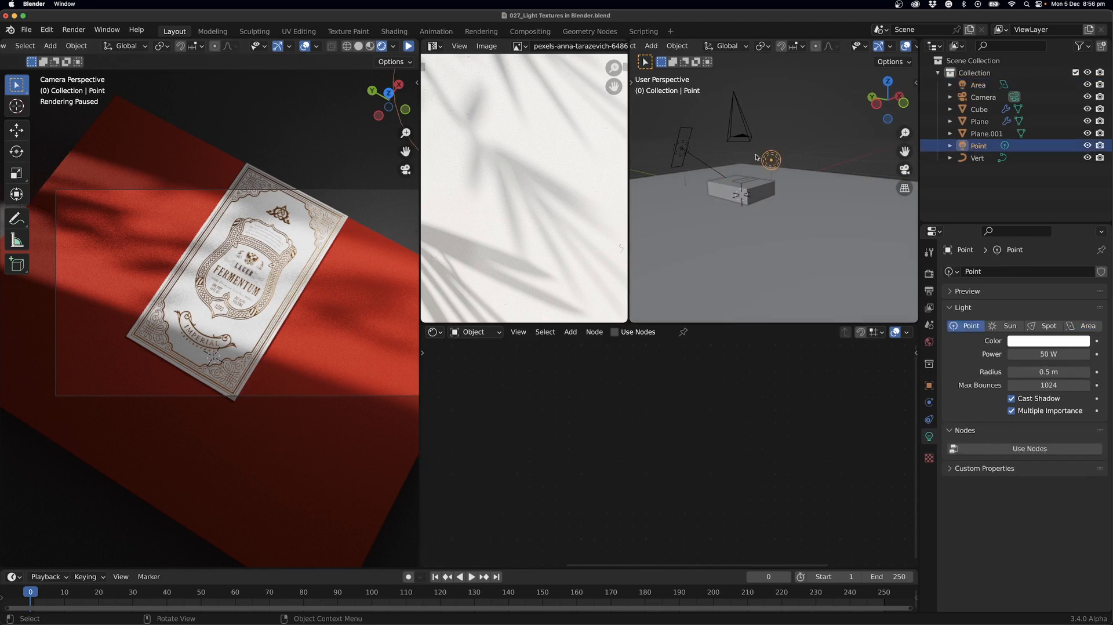
pyautogui.moveTo(440, 283)
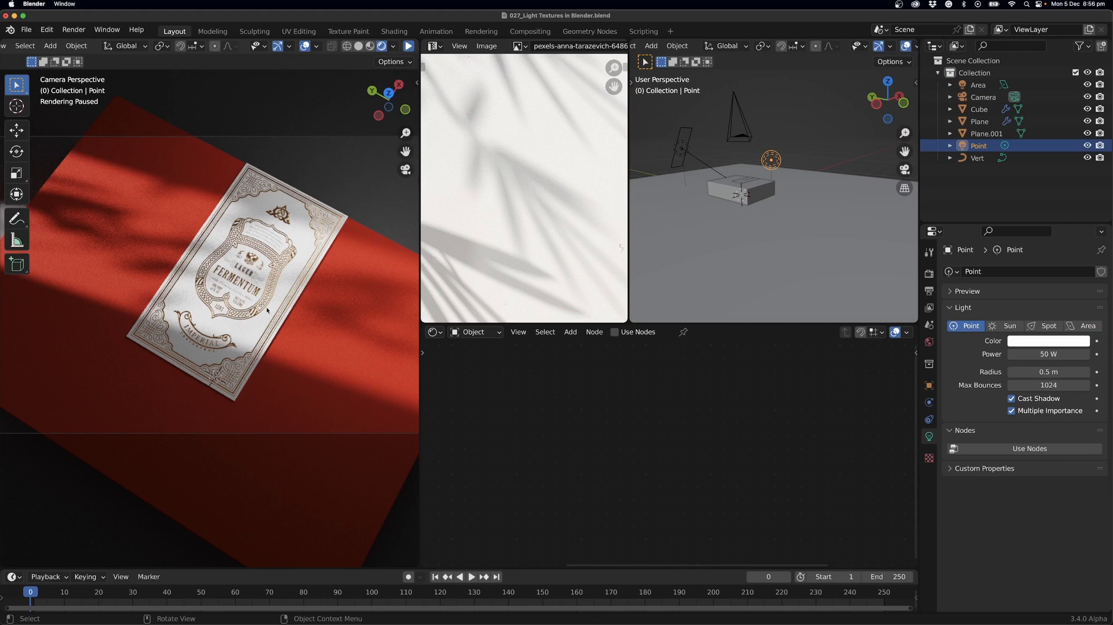
pyautogui.moveTo(231, 370)
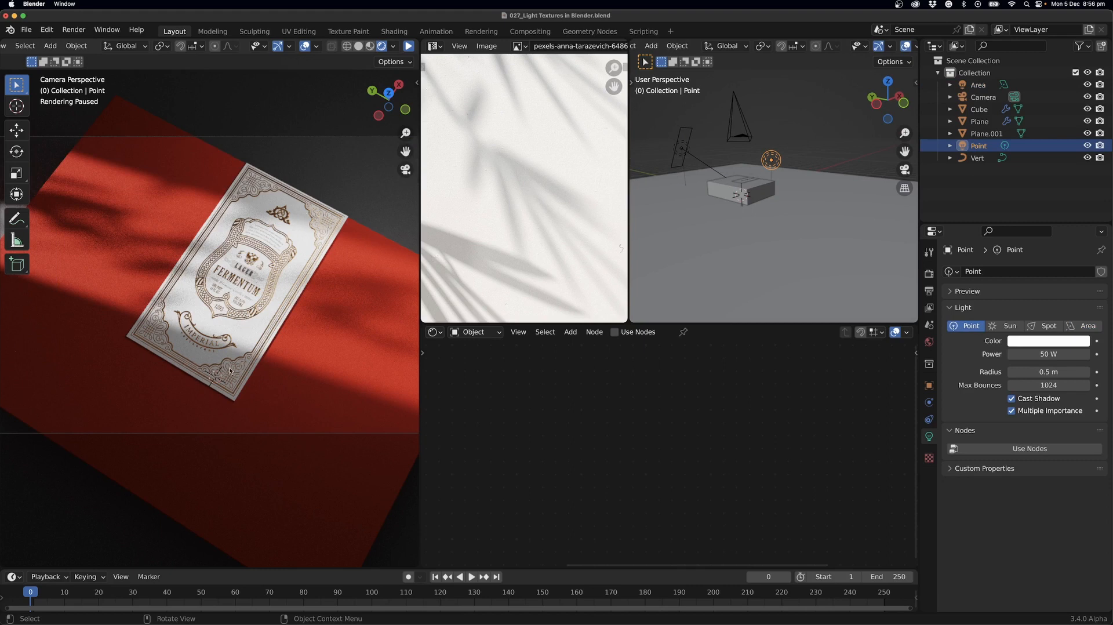